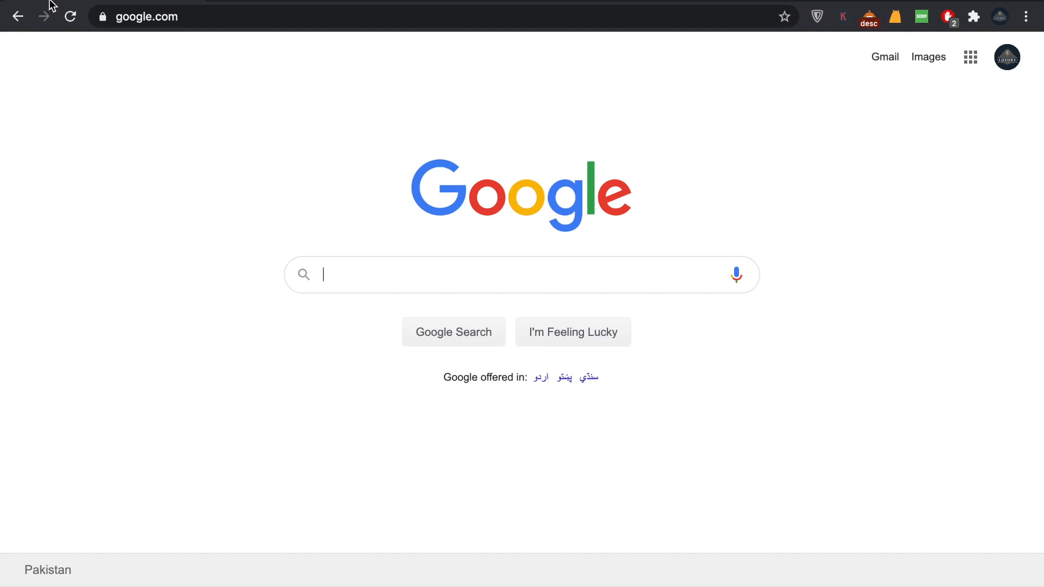
pyautogui.moveTo(279, 173)
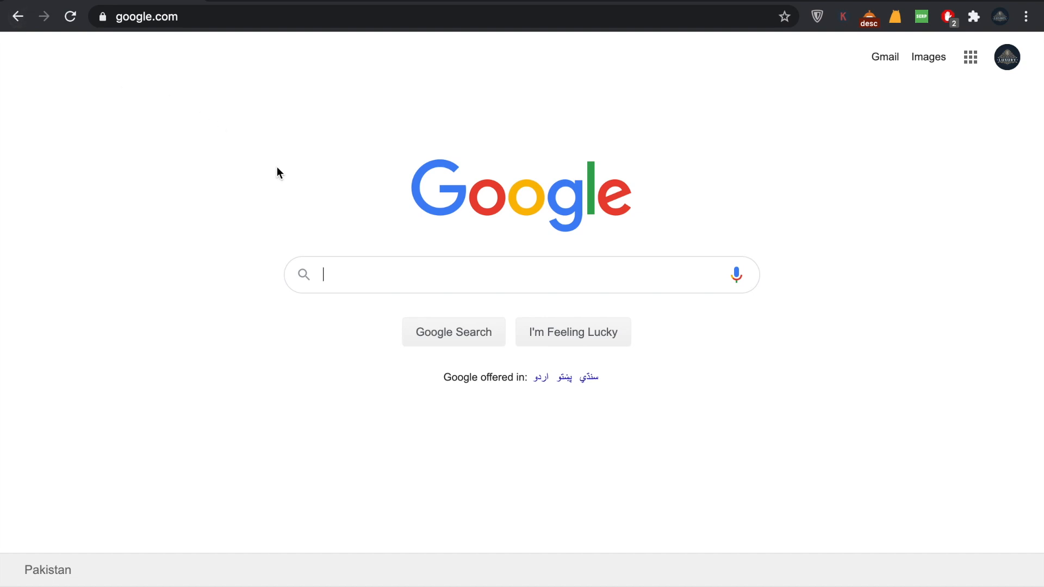
# Step: Search Google for 'dark mode night reader' via the suggestion list
pyautogui.write('dark')
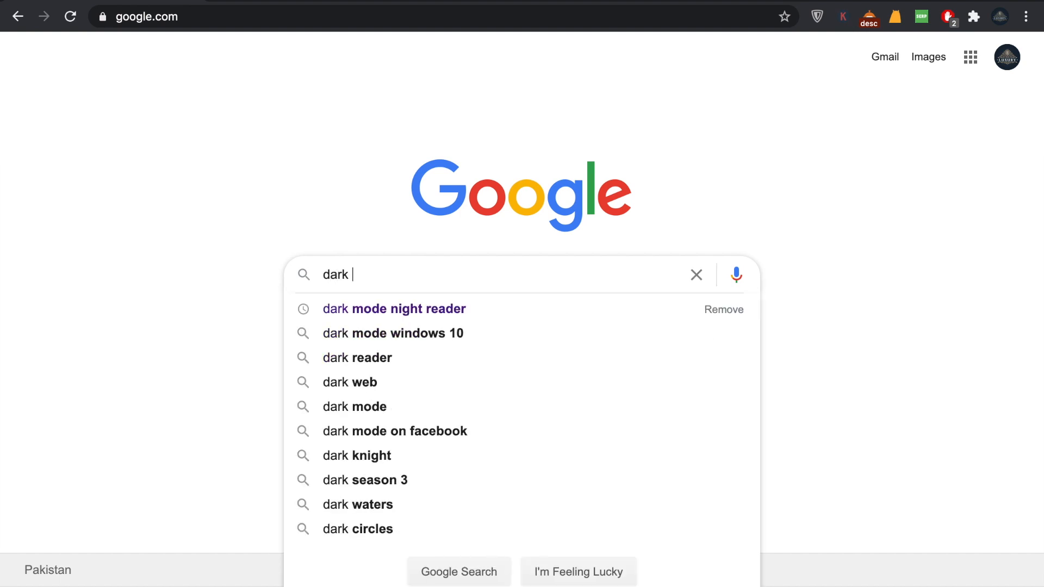
pyautogui.click(394, 308)
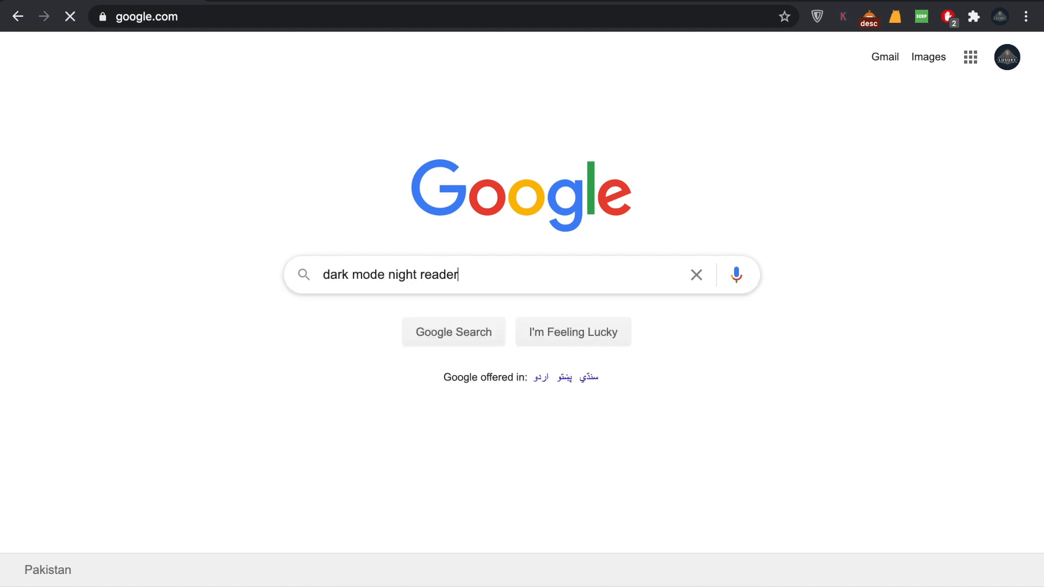
pyautogui.press('Enter')
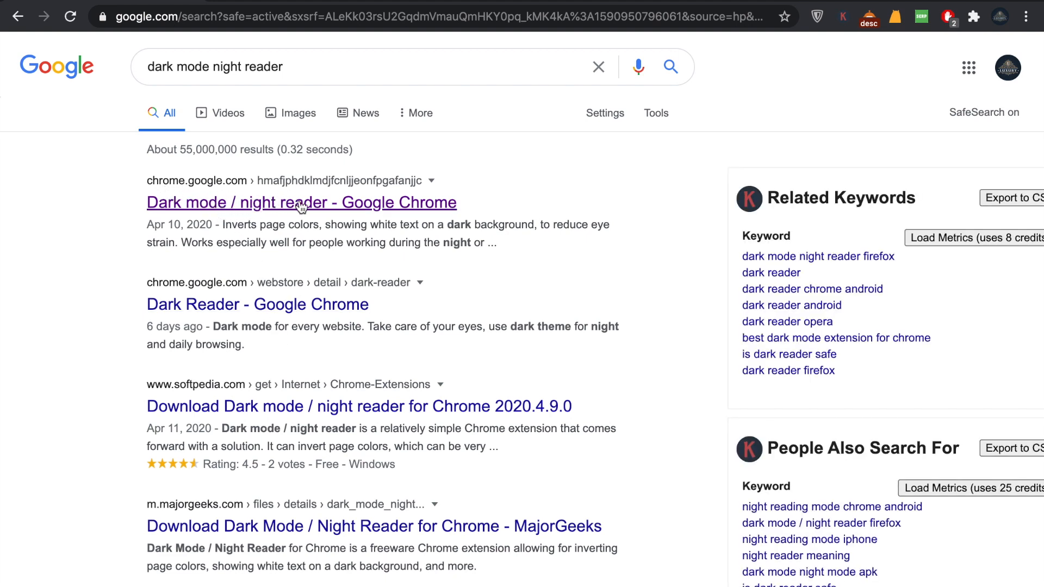
# Step: Go to the Dark mode / night reader listing from the top search result
pyautogui.click(302, 202)
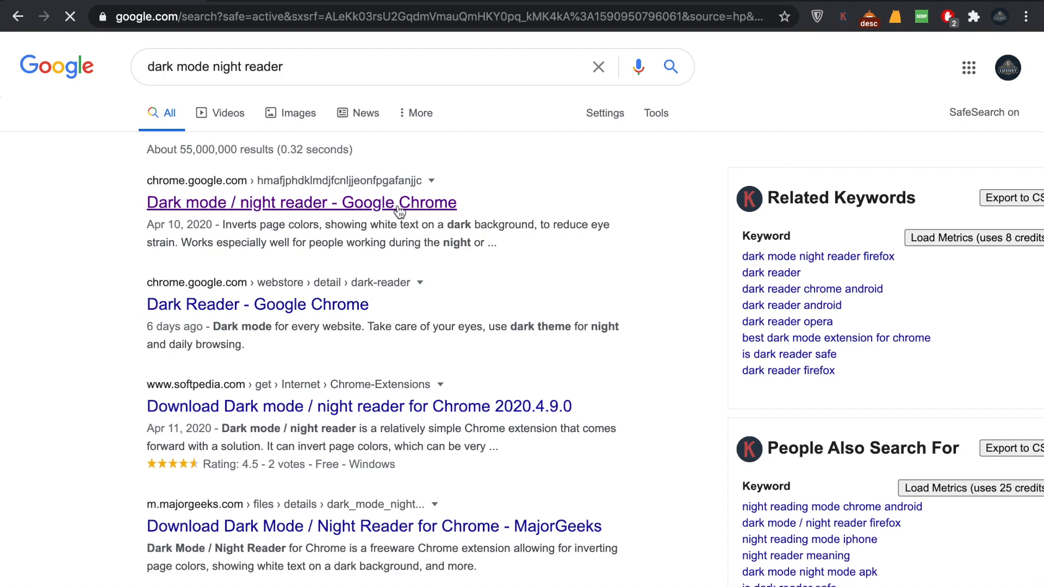
pyautogui.click(302, 203)
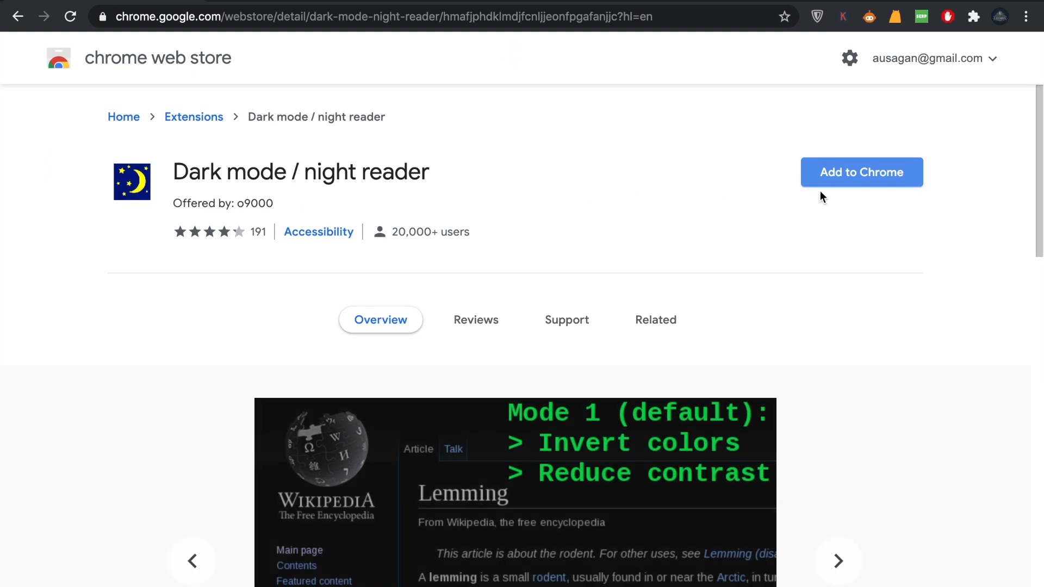
# Step: Add the Dark mode / night reader extension to Chrome and dismiss the added notice
pyautogui.click(862, 172)
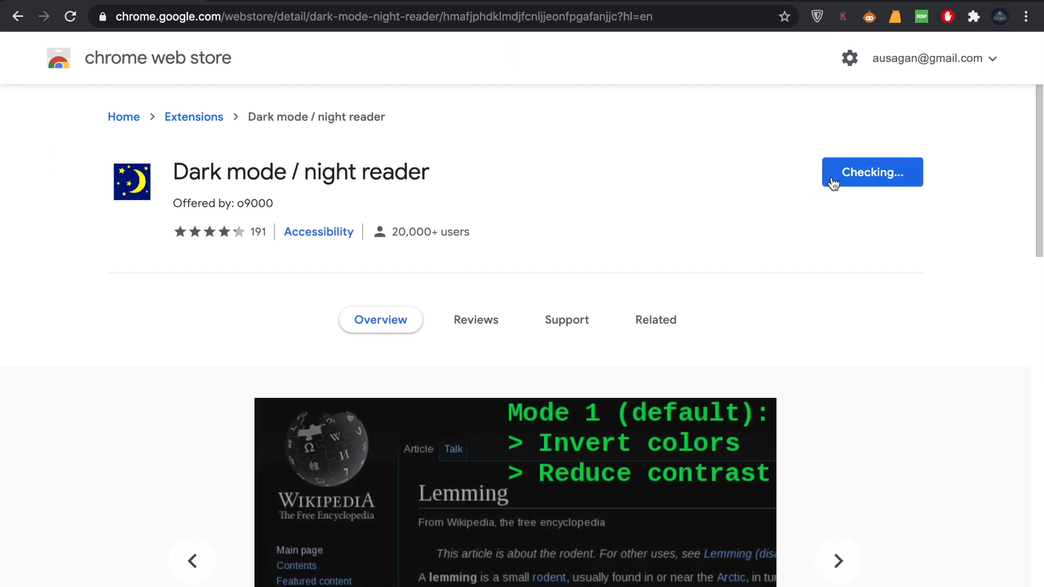
pyautogui.click(871, 172)
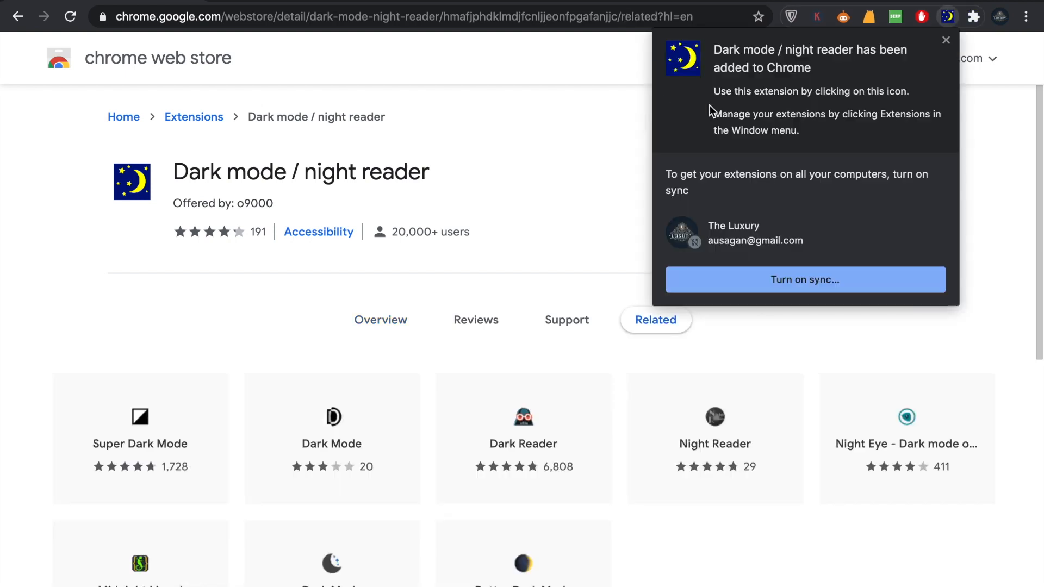
pyautogui.moveTo(954, 31)
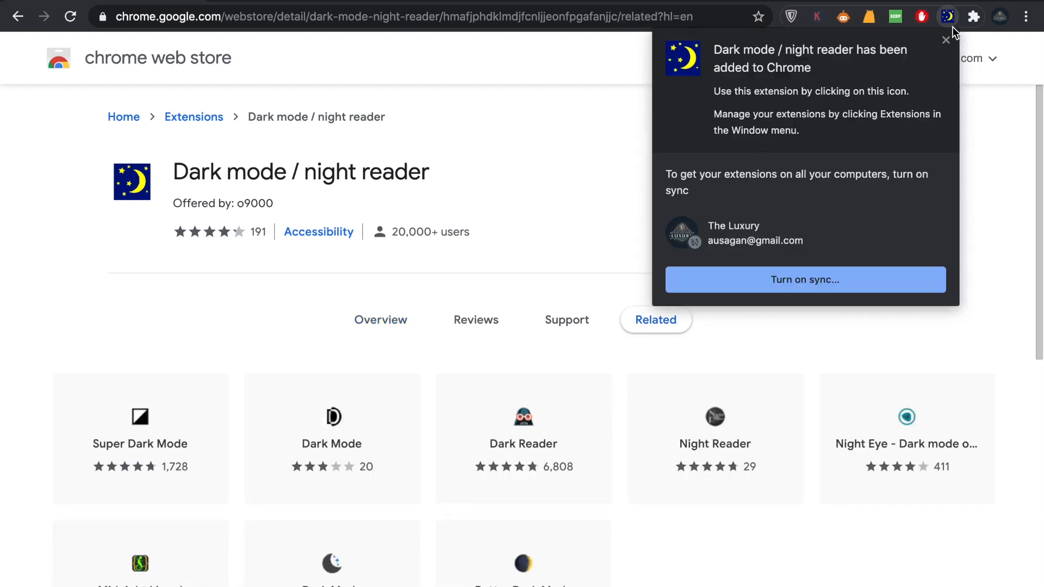
pyautogui.moveTo(837, 71)
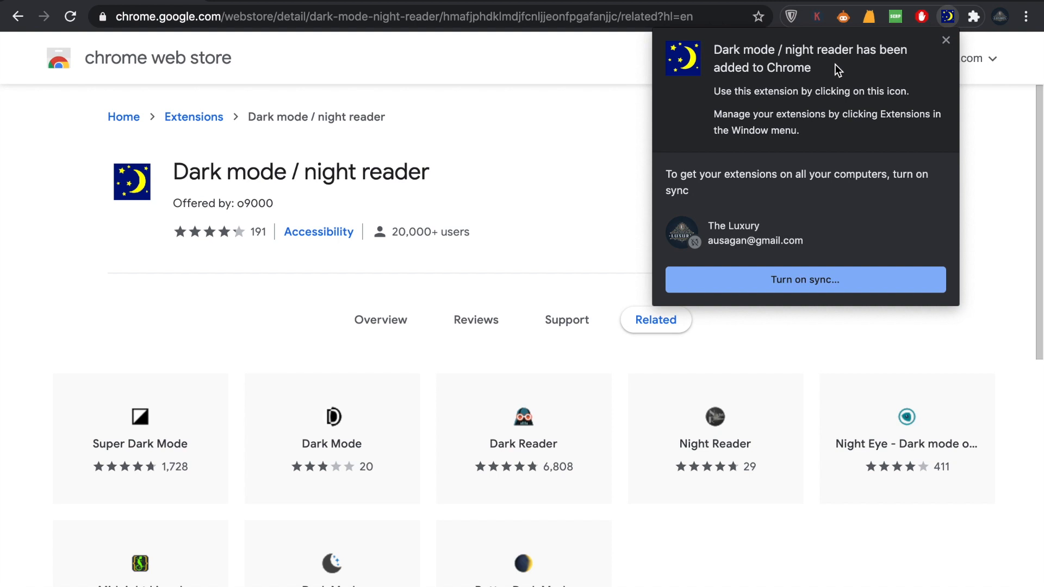
pyautogui.moveTo(926, 112)
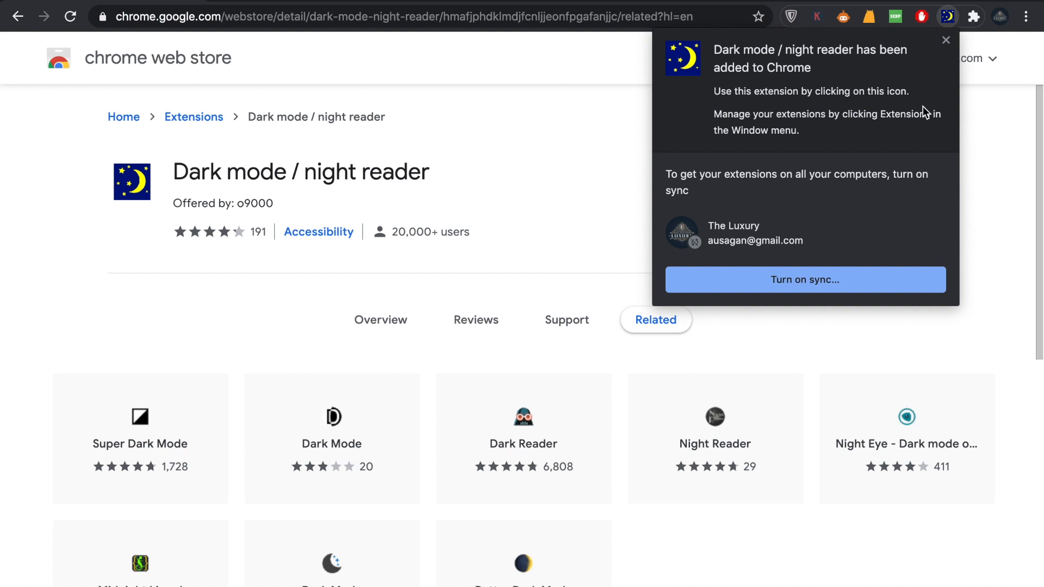
pyautogui.click(945, 40)
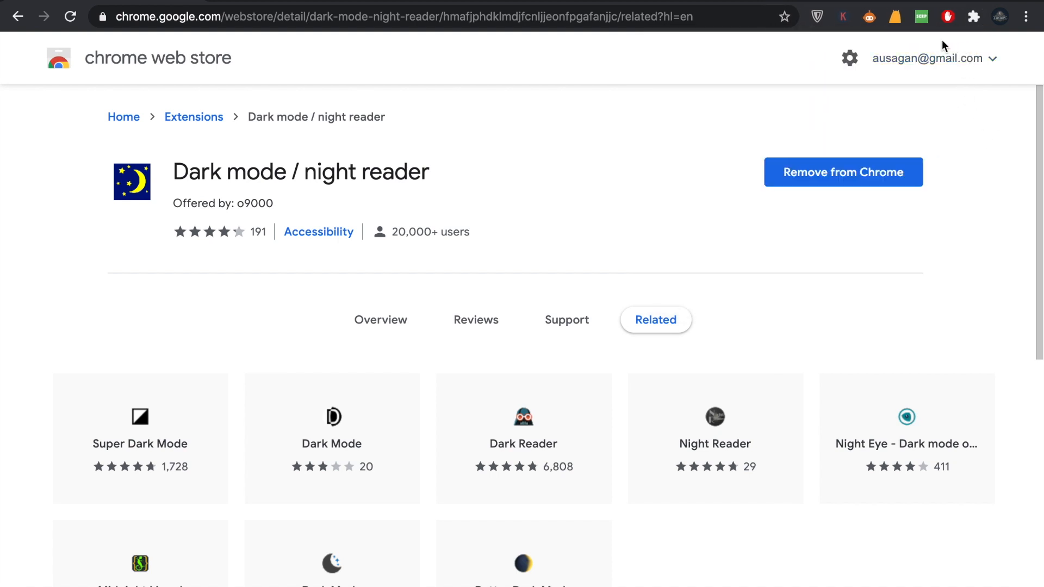
pyautogui.moveTo(277, 78)
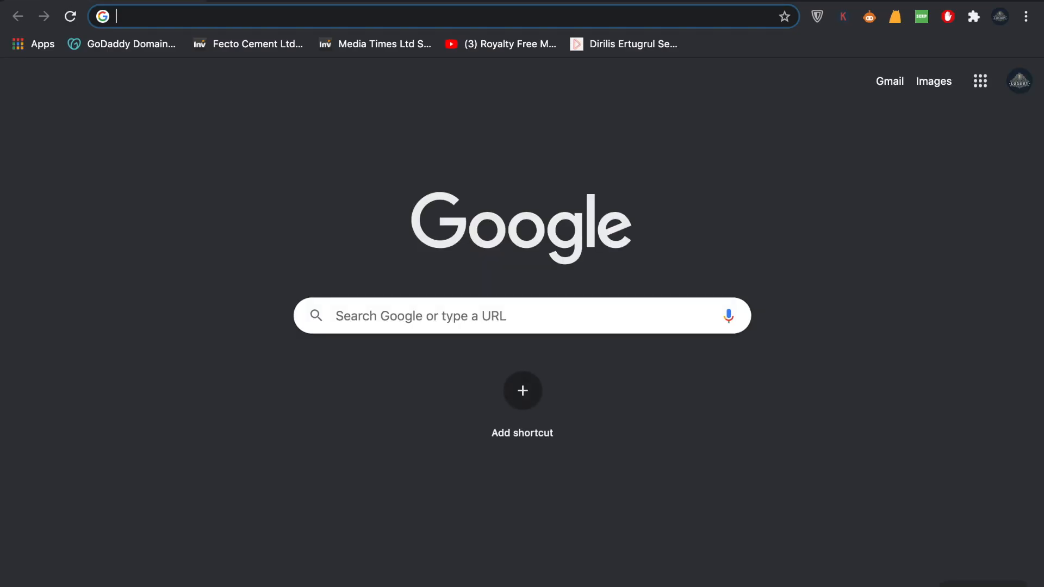
# Step: Pin Dark mode / night reader to the toolbar and enter youtube.com in the address bar
pyautogui.click(972, 16)
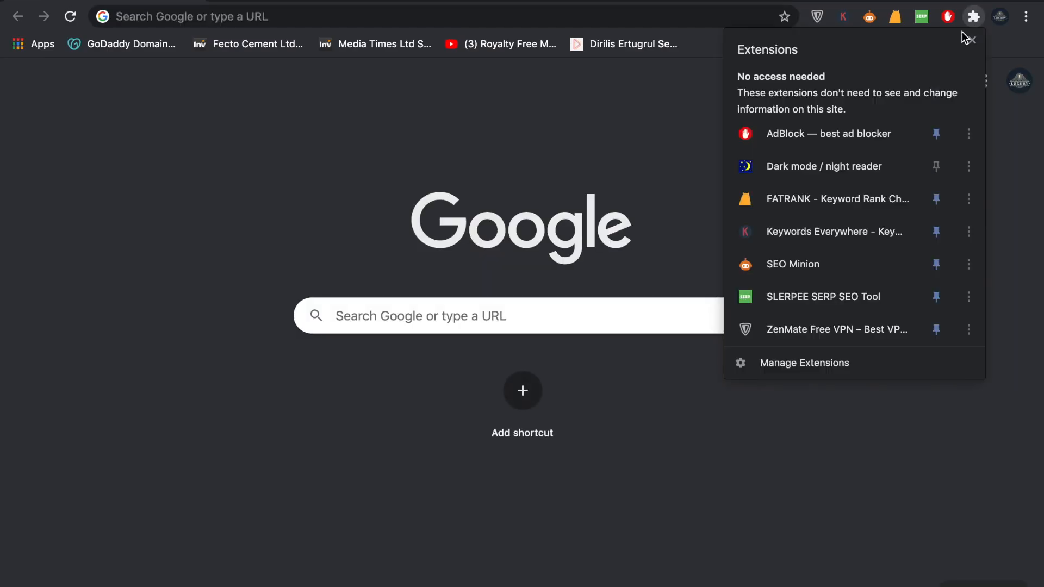
pyautogui.click(972, 17)
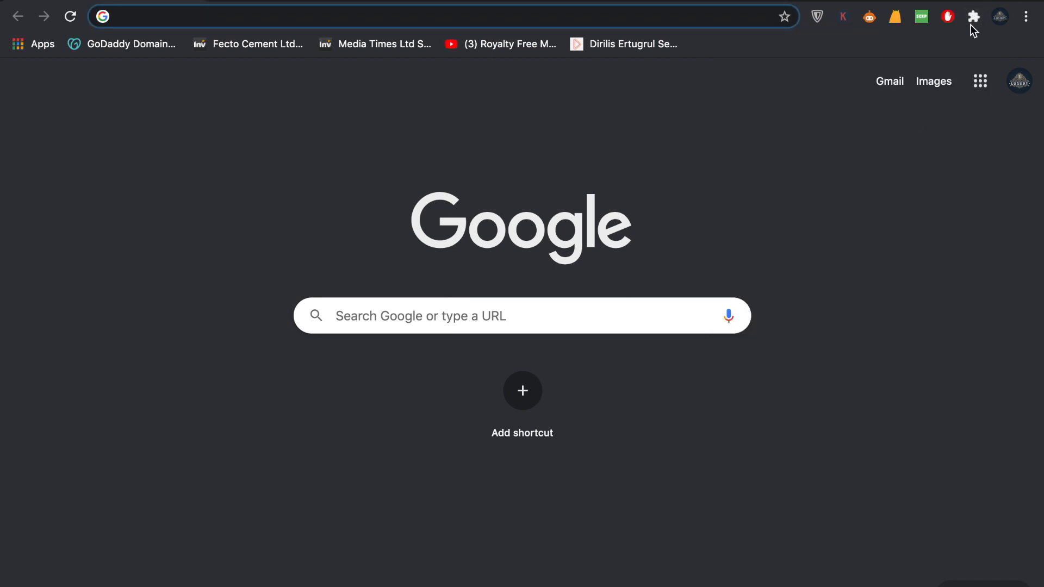
pyautogui.click(972, 16)
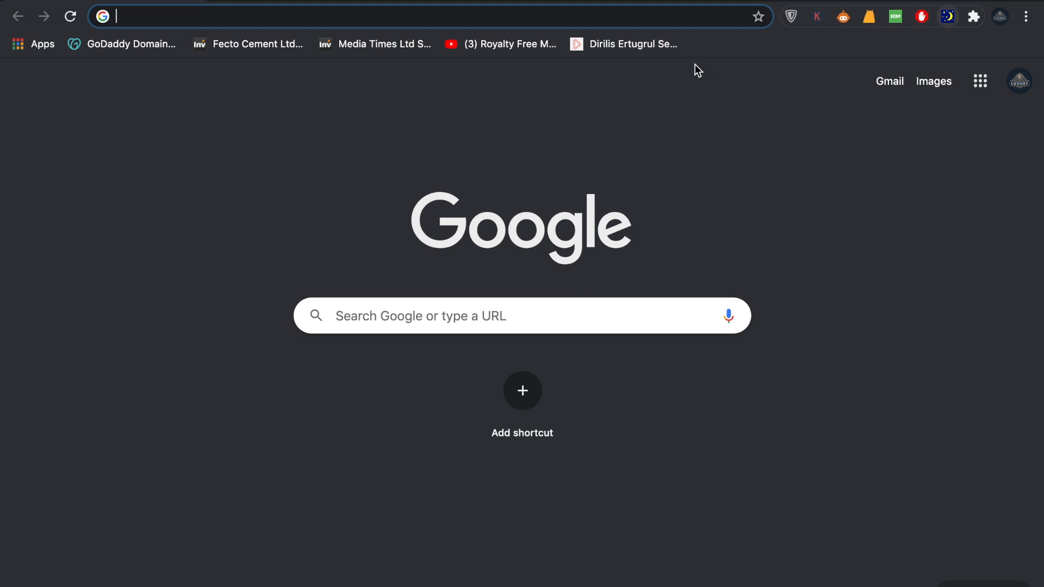
pyautogui.write('youtube.com')
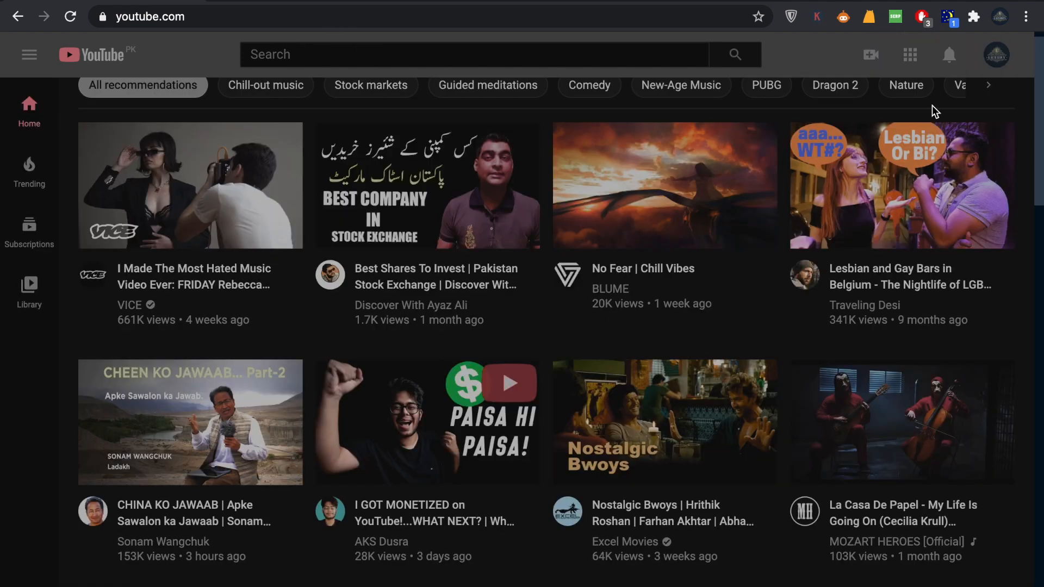
# Step: Scroll the YouTube home feed to see the dark theme applied
pyautogui.scroll(-3)
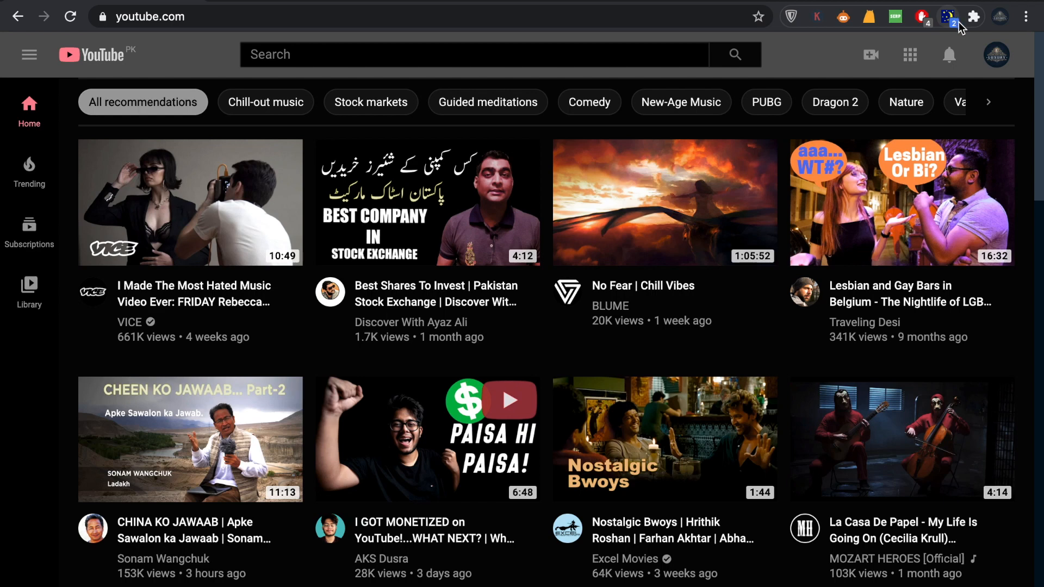
pyautogui.moveTo(947, 16)
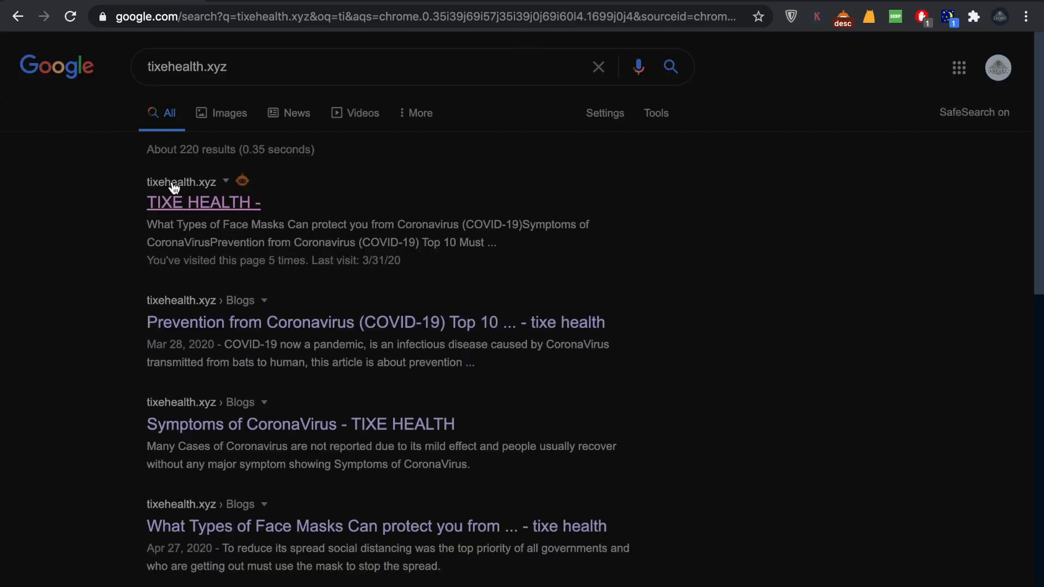
# Step: Visit tixehealth.xyz from the search results and scroll through its darkened stories
pyautogui.click(203, 202)
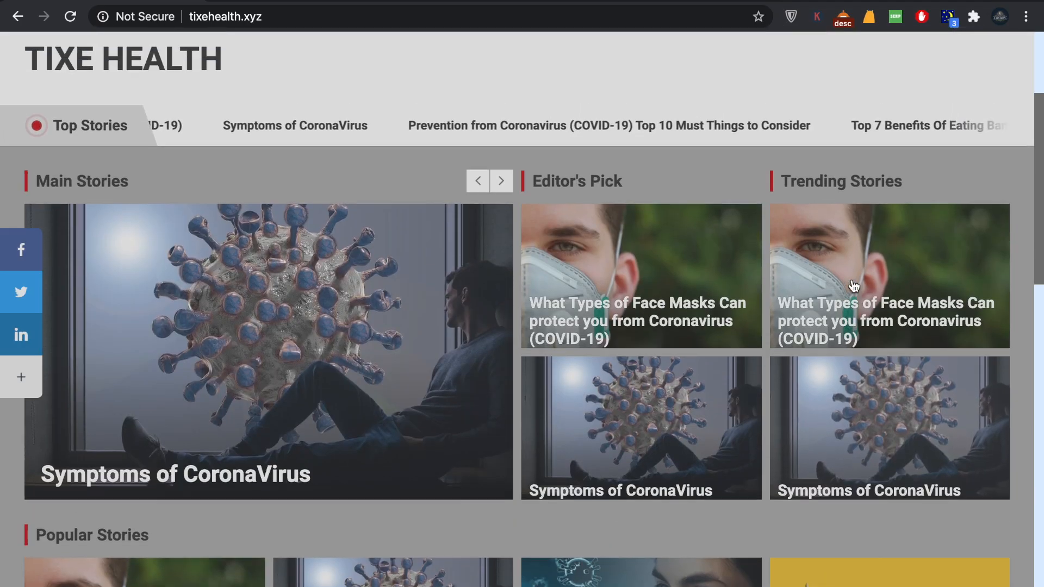
pyautogui.scroll(-3)
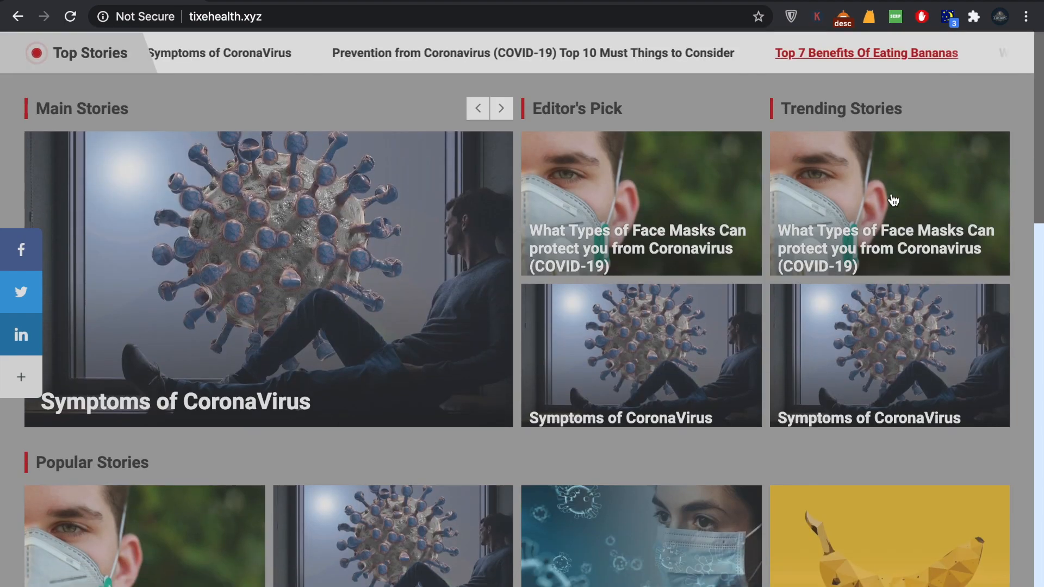
pyautogui.scroll(-3)
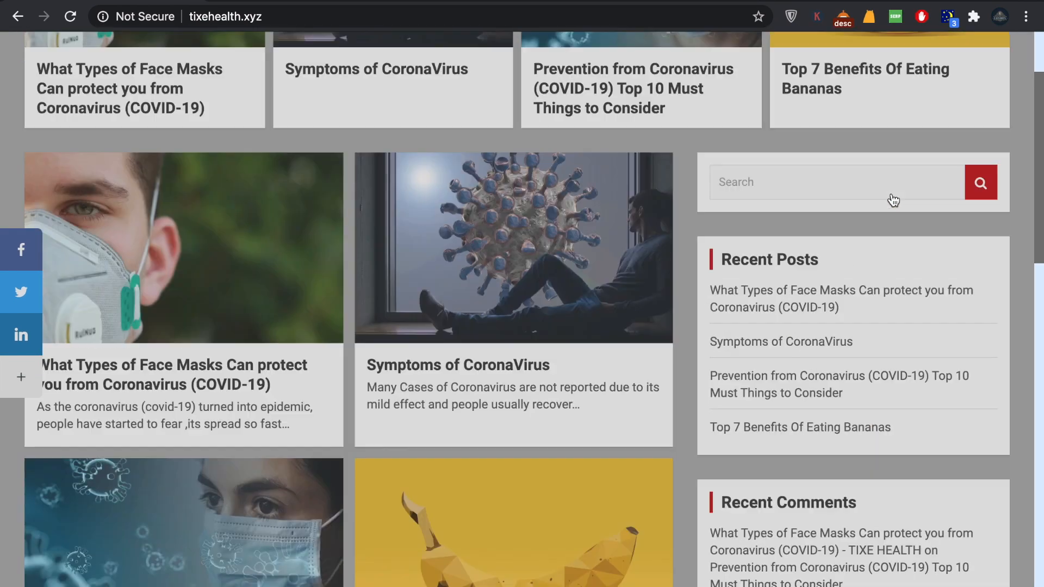